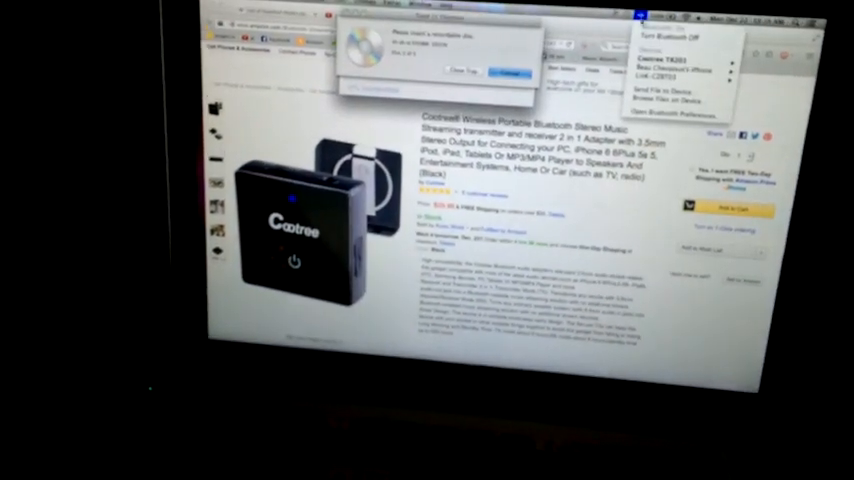
pyautogui.moveTo(493, 190)
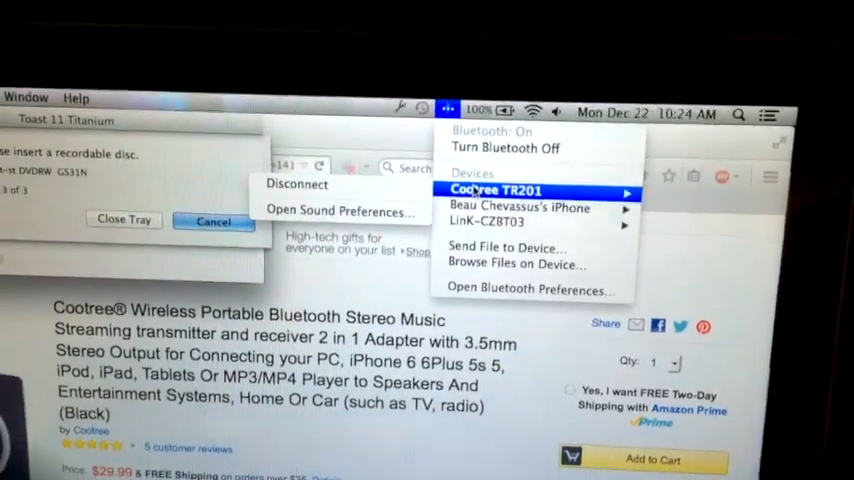